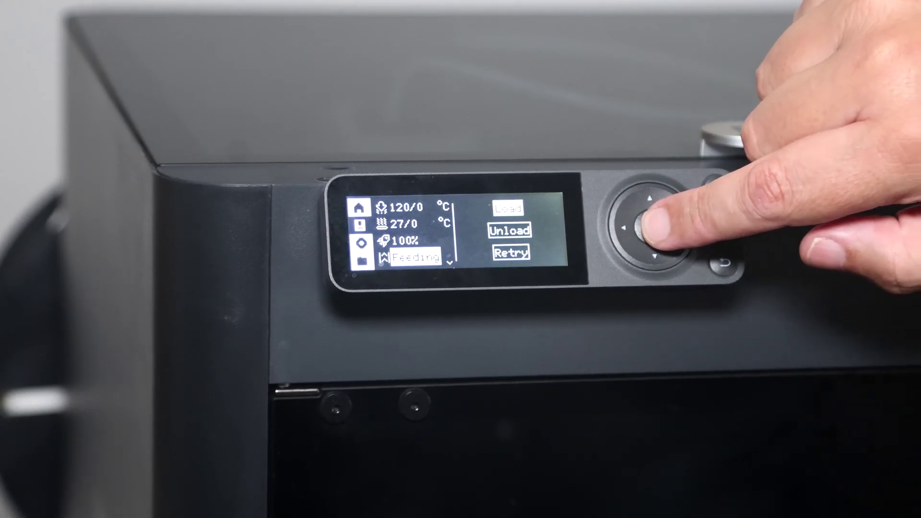
- Start the Load routine from the Feeding menu so the nozzle heats toward 250 °C
click(655, 233)
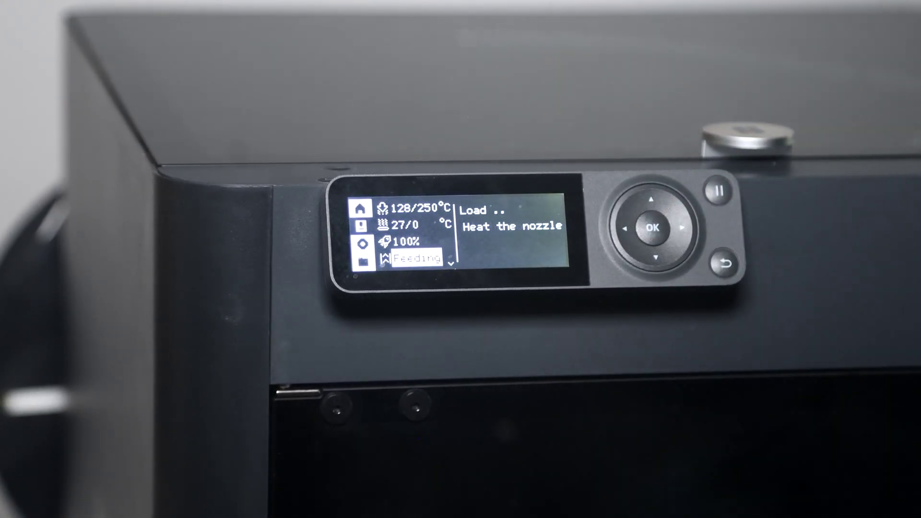